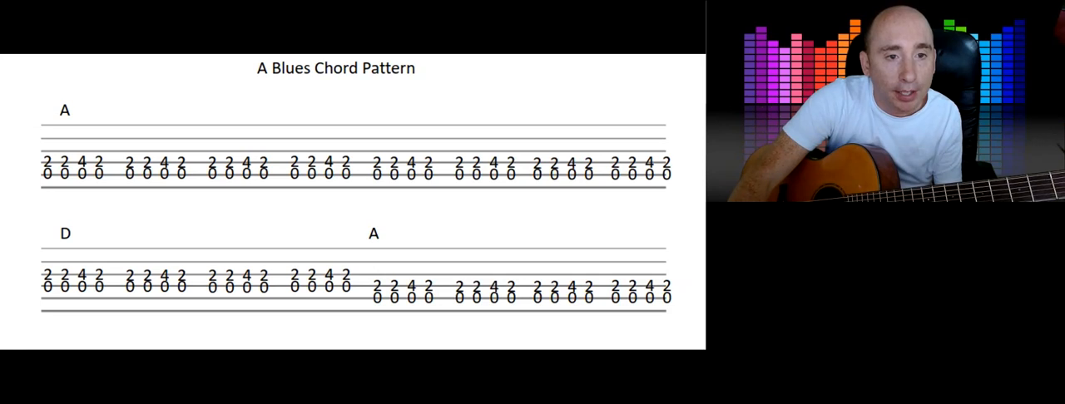
scroll("down", 3)
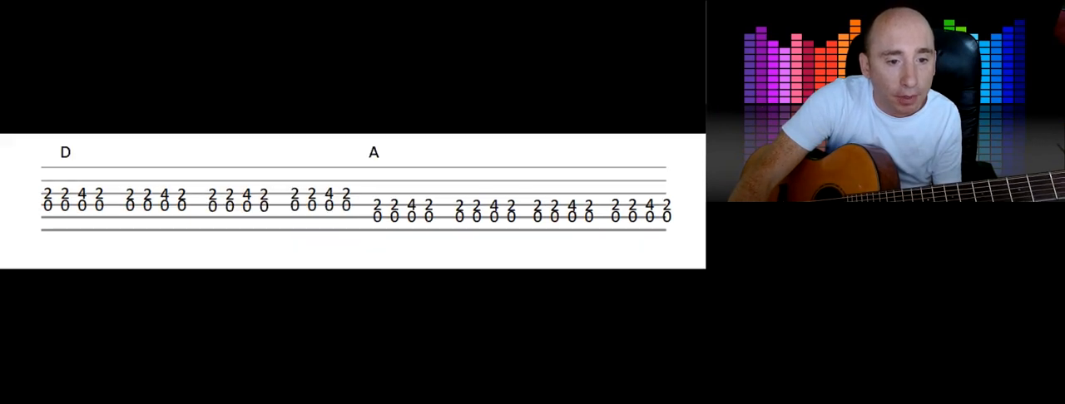